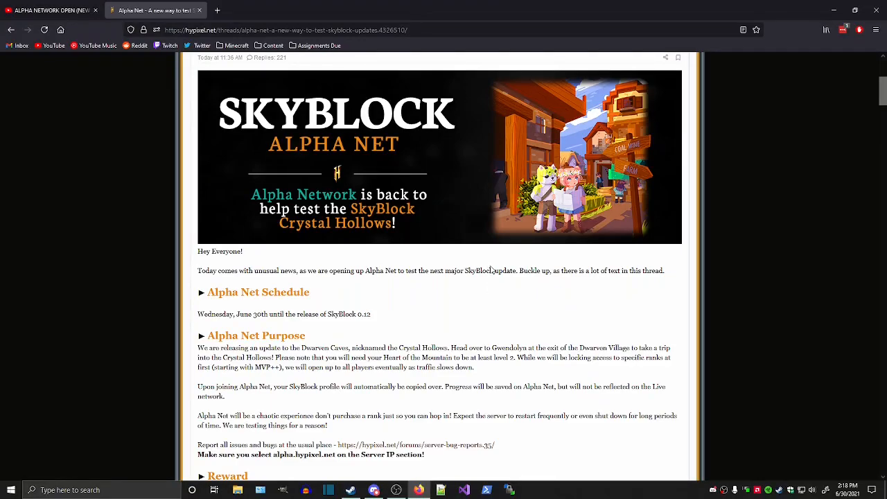
pyautogui.moveTo(449, 327)
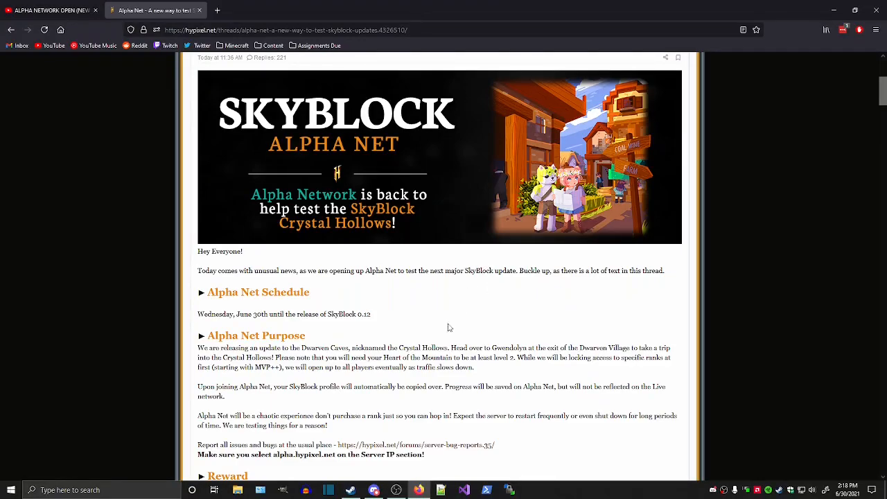
# Scroll to the Reward and Known Issues sections, highlighting the word 'Mole' while reading.
pyautogui.doubleClick(255, 366)
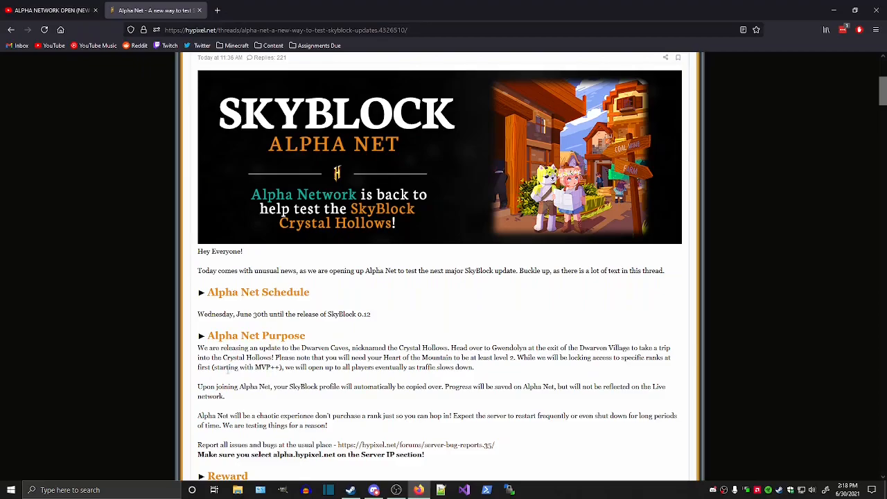
pyautogui.scroll(-3)
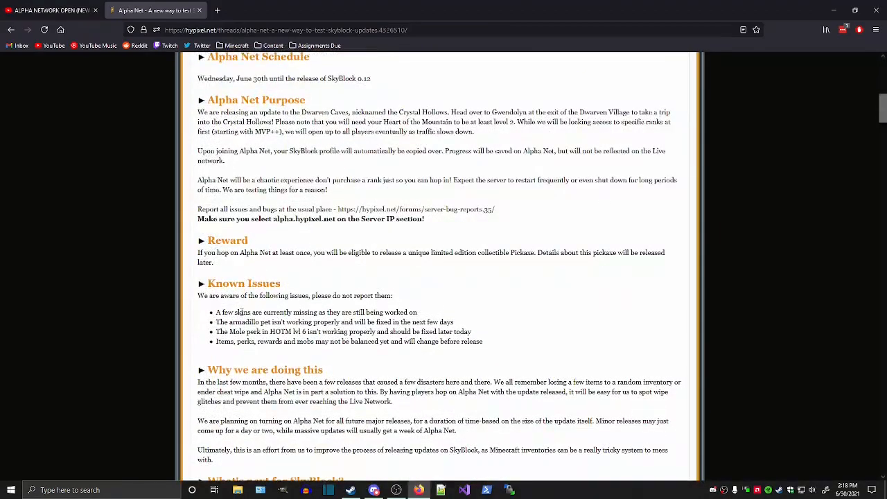
pyautogui.doubleClick(237, 331)
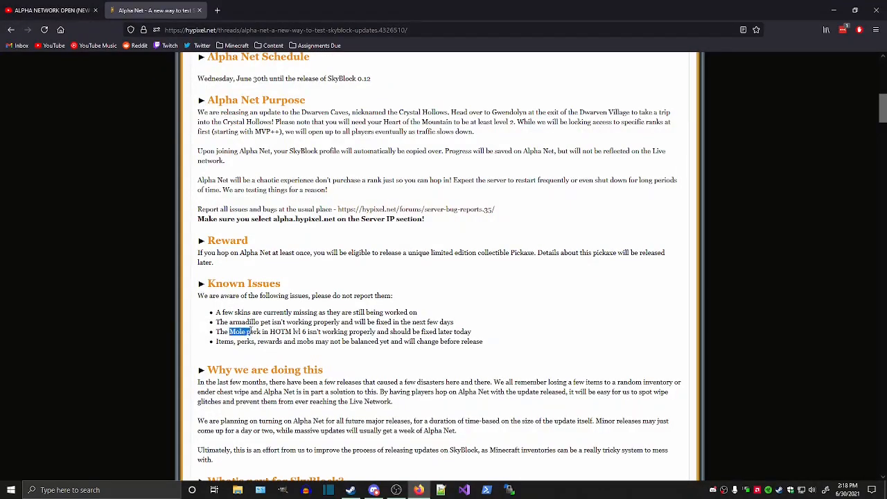
pyautogui.doubleClick(248, 322)
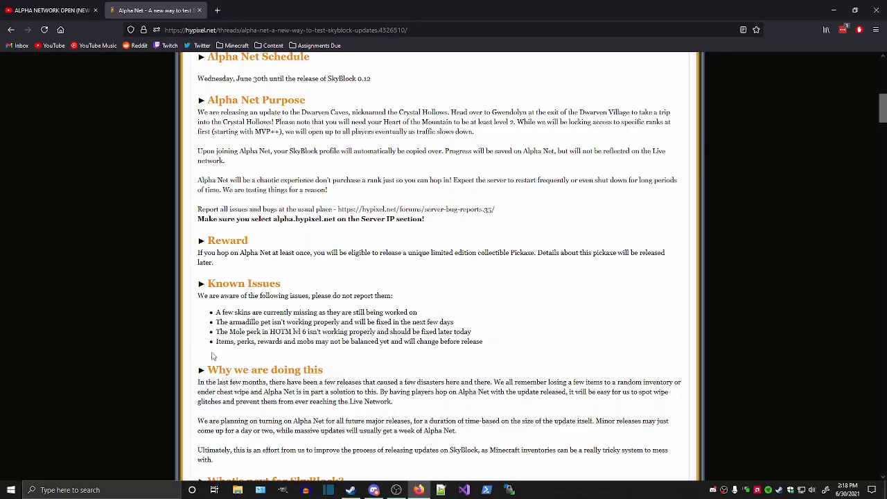
pyautogui.moveTo(187, 353)
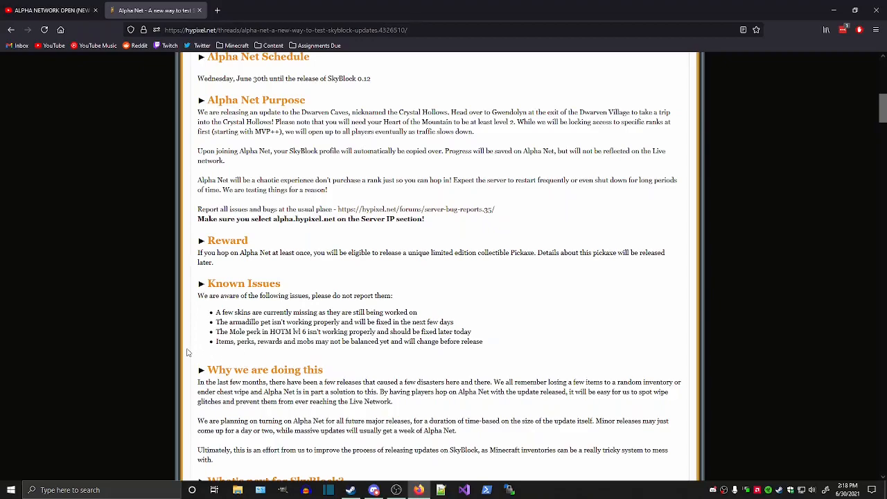
# Scroll down to the What's next for SkyBlock roadmap listing planned content updates.
pyautogui.scroll(-3)
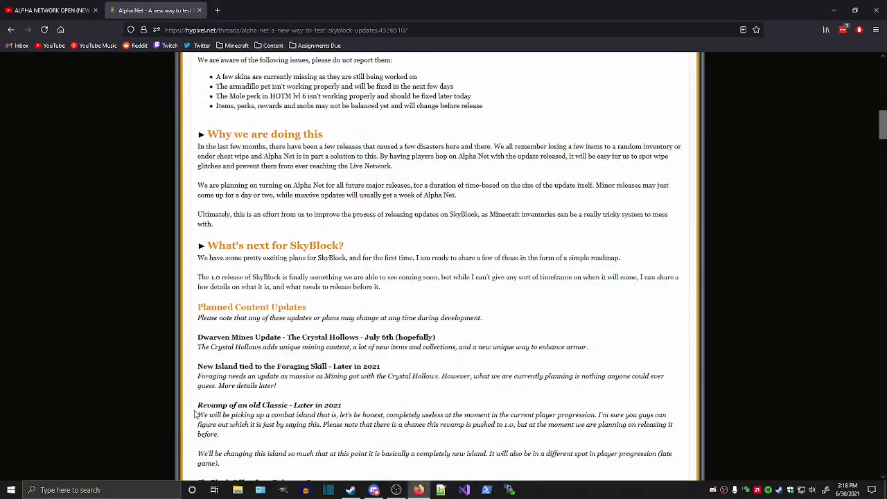
pyautogui.scroll(-3)
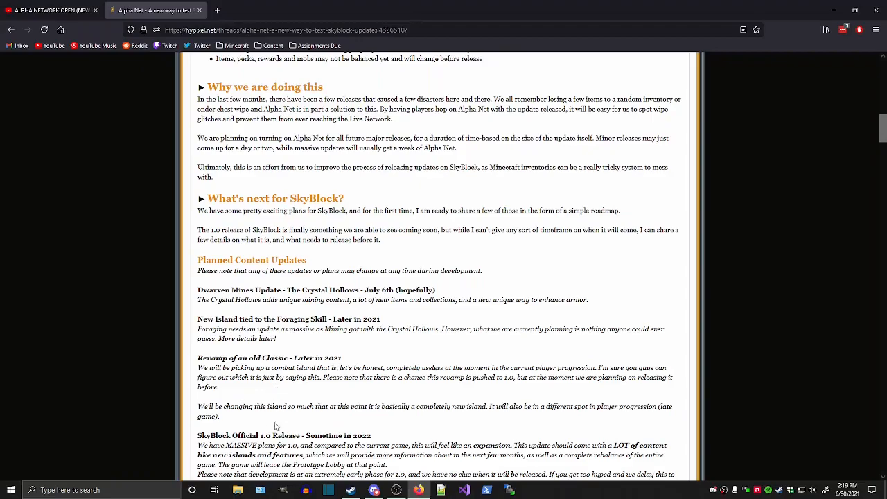
pyautogui.moveTo(198, 392)
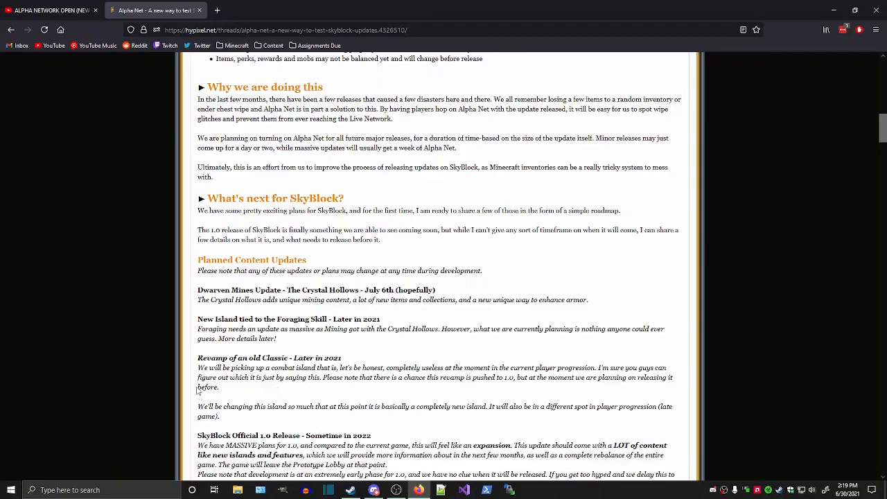
# Read the roadmap to After 1.0 Release, highlighting 'Classic' and 'Mines Update', then deselecting.
pyautogui.scroll(-3)
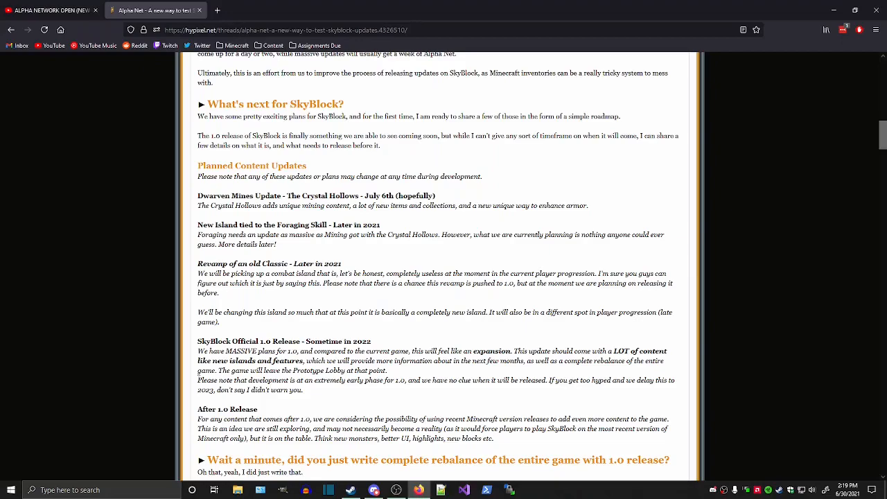
pyautogui.moveTo(196, 269)
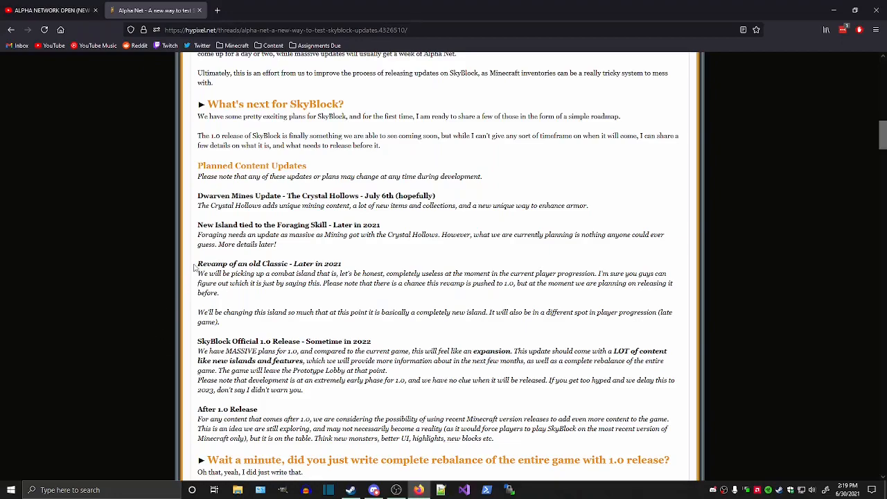
pyautogui.moveTo(198, 225); pyautogui.dragTo(331, 225)
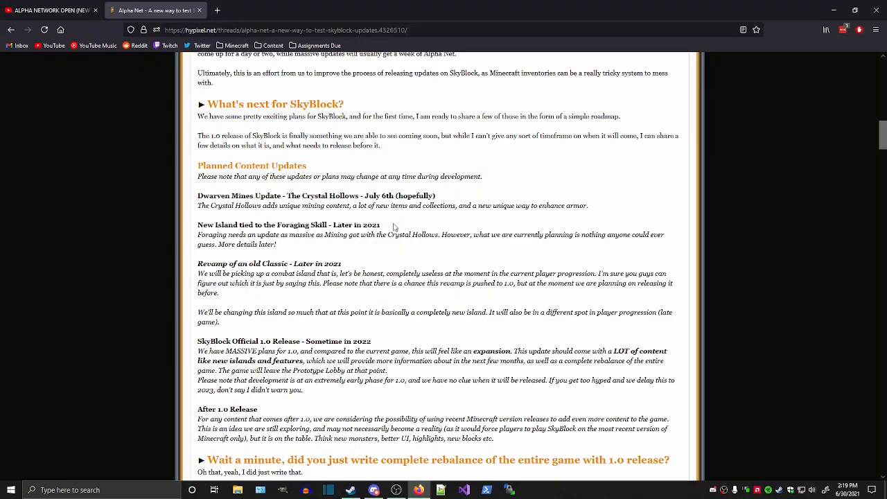
pyautogui.doubleClick(272, 264)
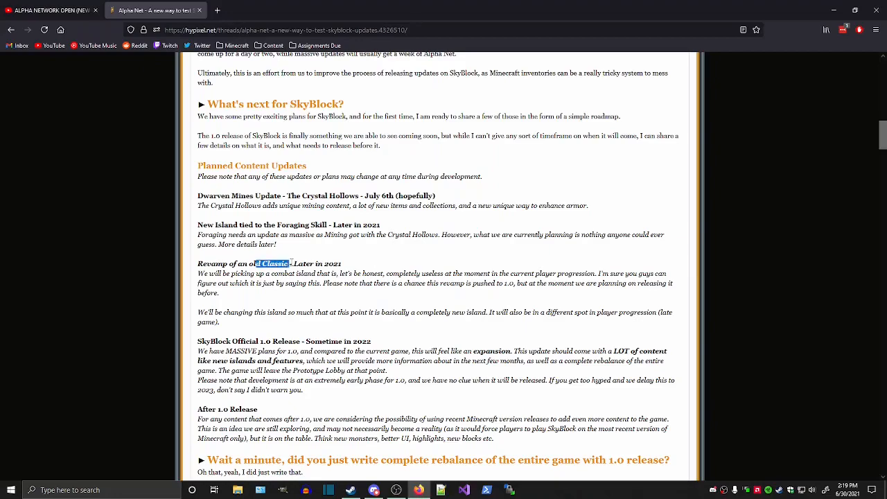
pyautogui.click(374, 270)
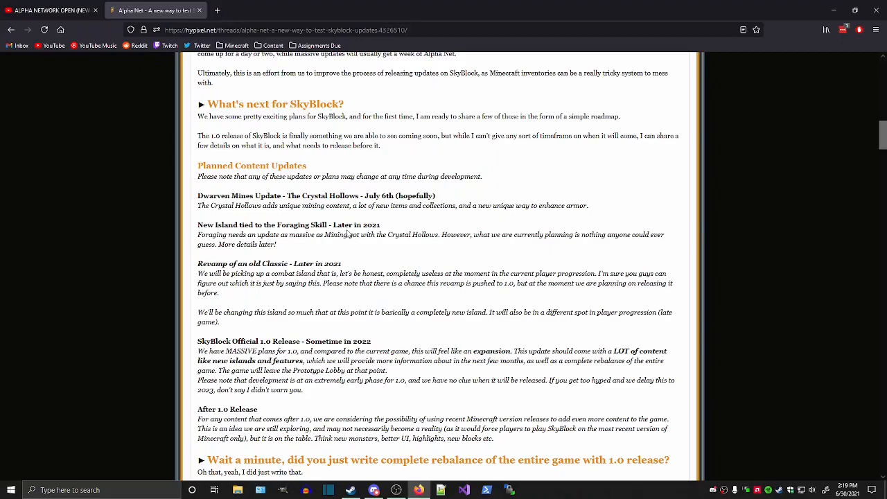
pyautogui.doubleClick(243, 196)
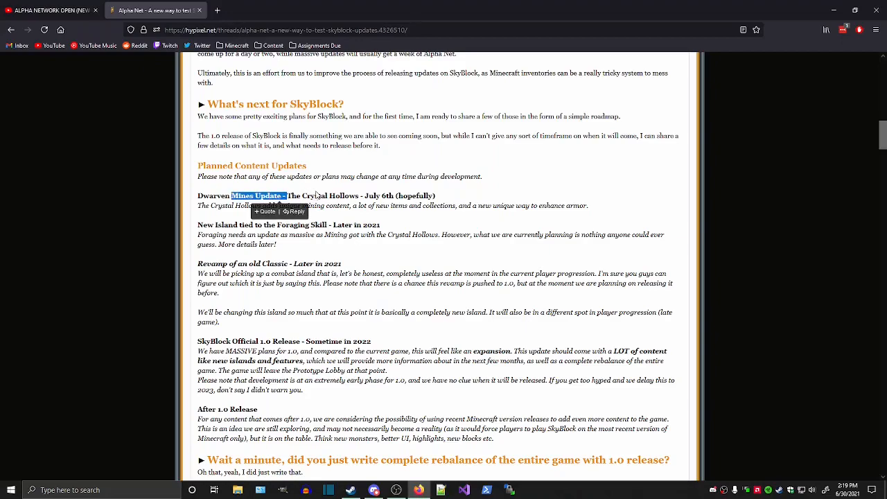
pyautogui.click(498, 192)
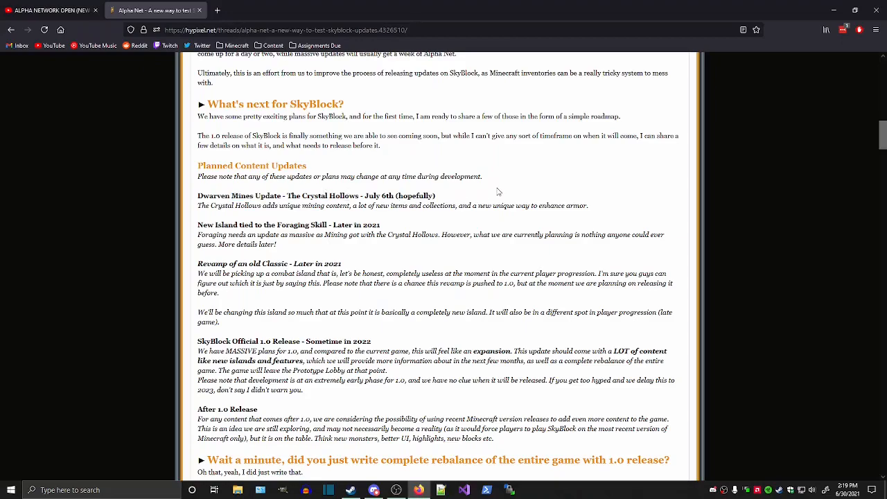
pyautogui.moveTo(324, 172)
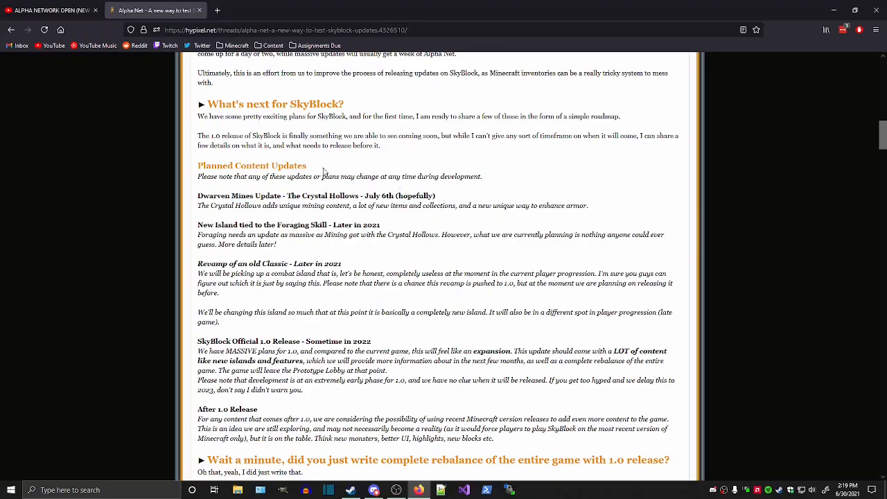
pyautogui.moveTo(586, 163)
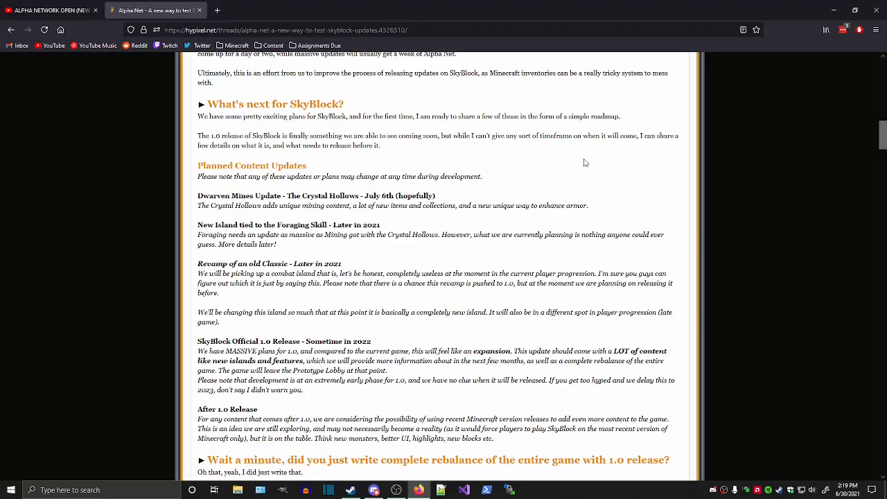
pyautogui.moveTo(501, 179)
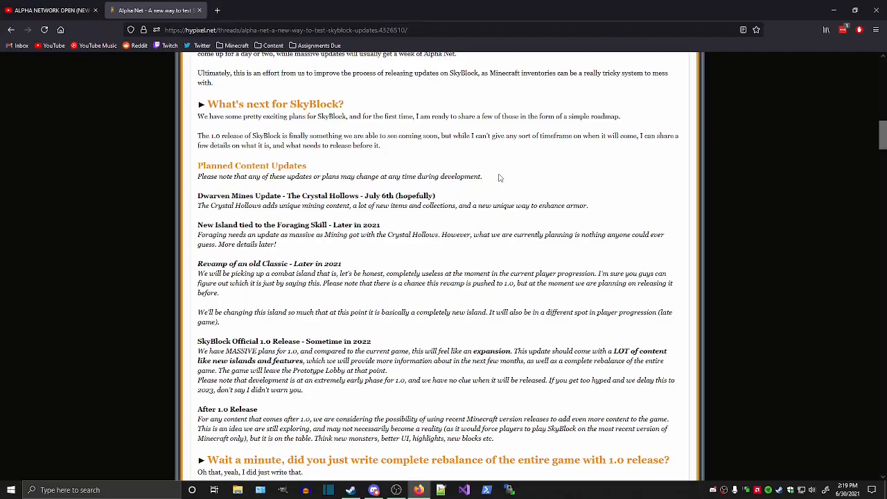